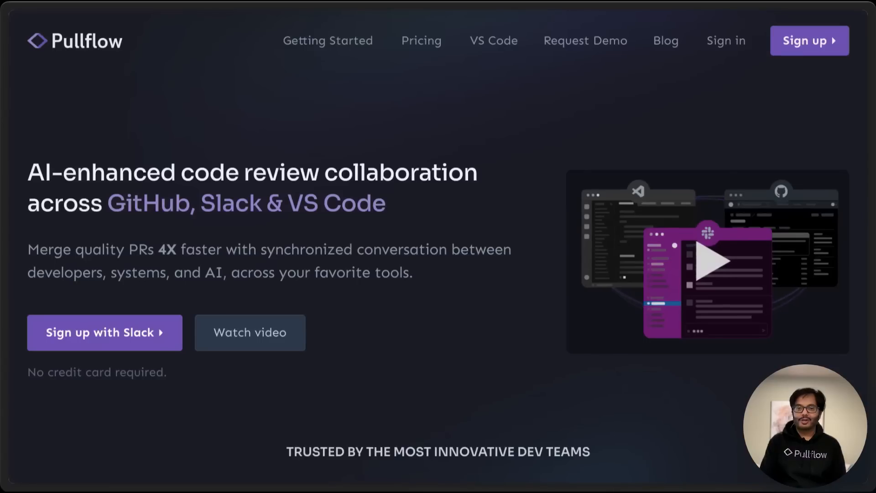
- Sign up to Pullflow with Slack, allow PaidPaper workspace access, and start GitHub authorization
left_click(104, 332)
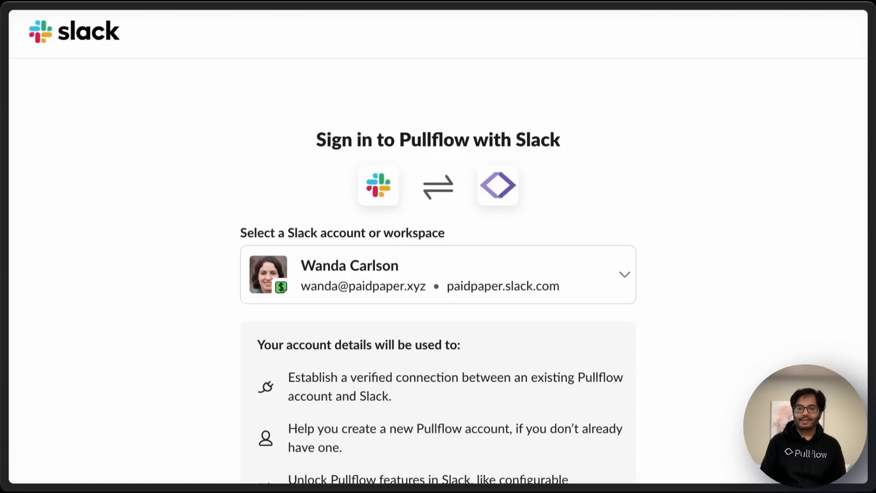
scroll("down", 3)
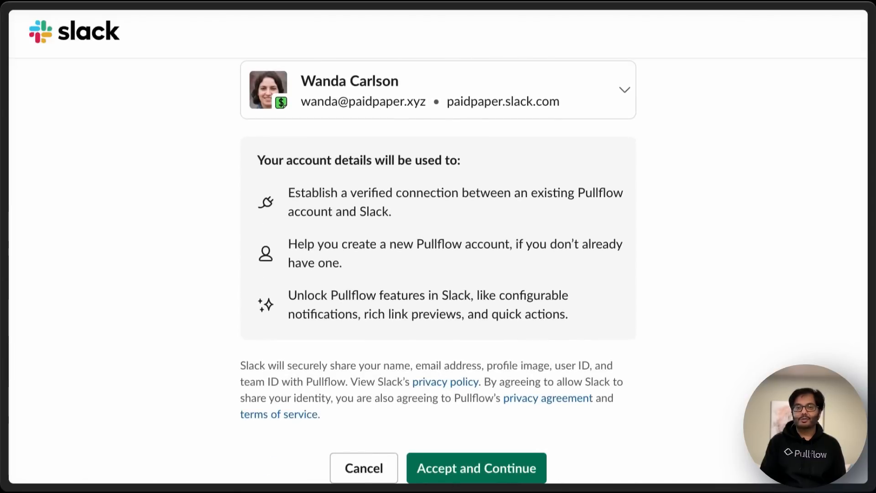
left_click(475, 468)
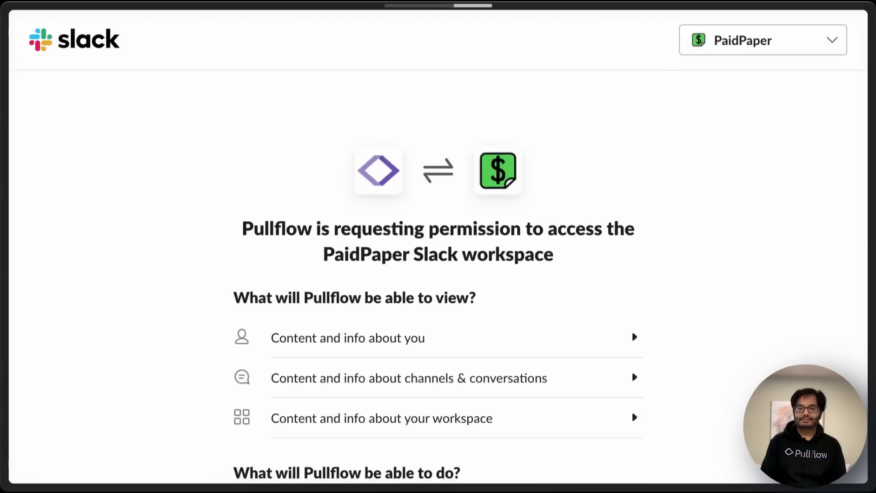
left_click(477, 373)
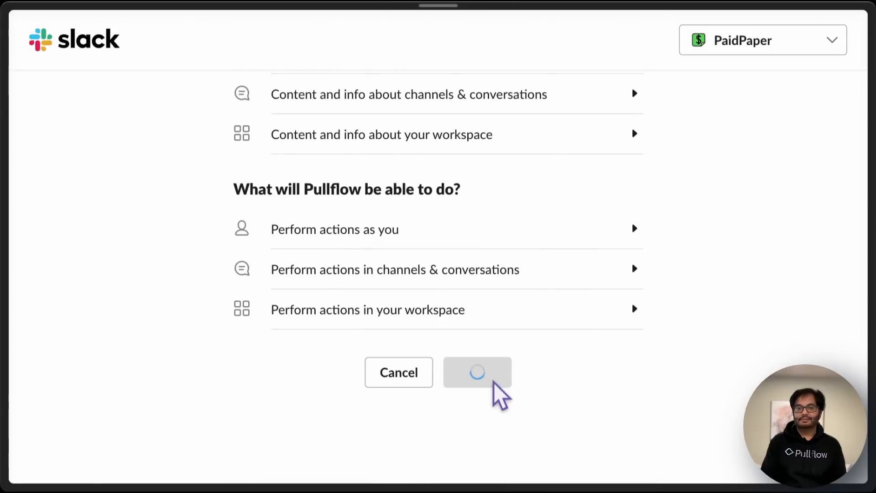
left_click(476, 372)
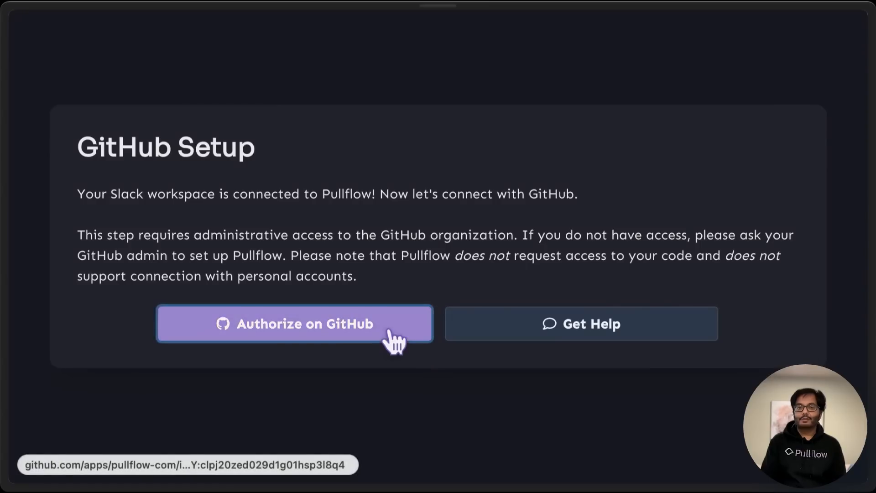
left_click(294, 323)
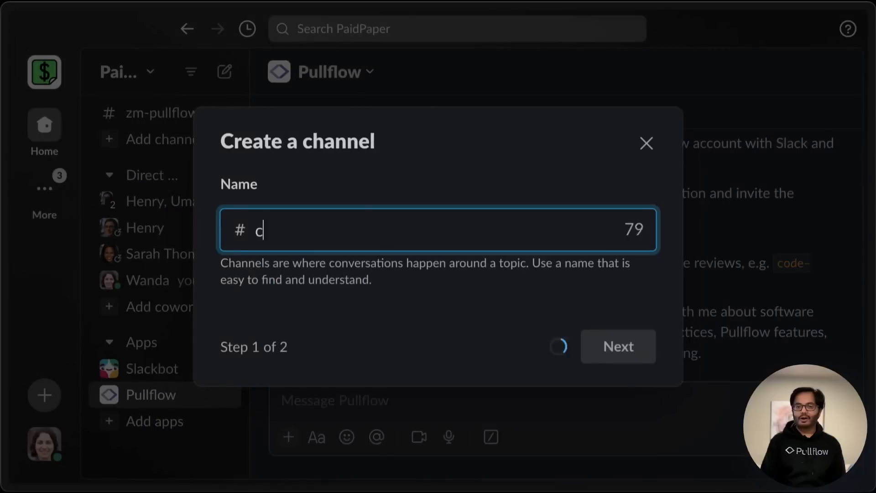
- Add Henry and Uma to codereviews, then search for and select a repository
type("hen")
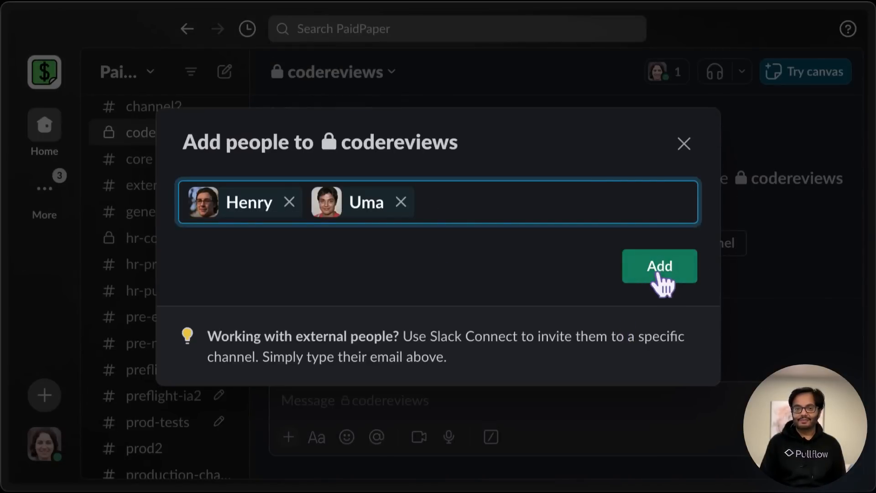
left_click(659, 266)
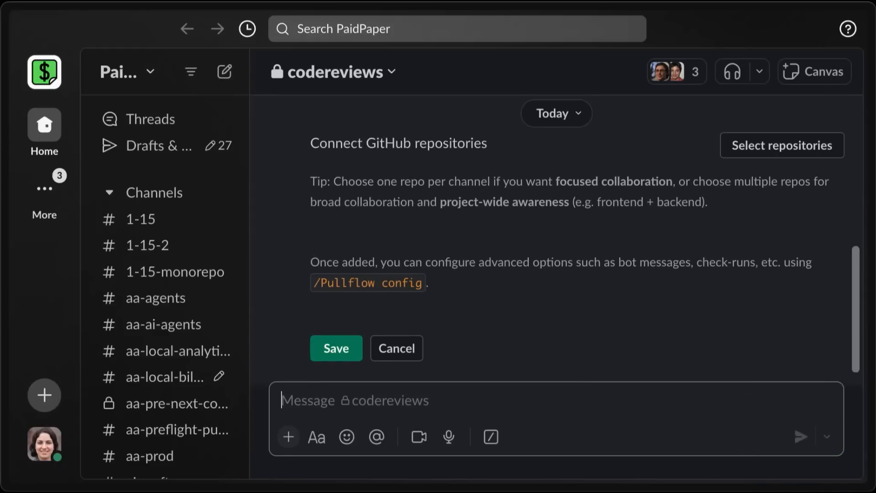
left_click(781, 145)
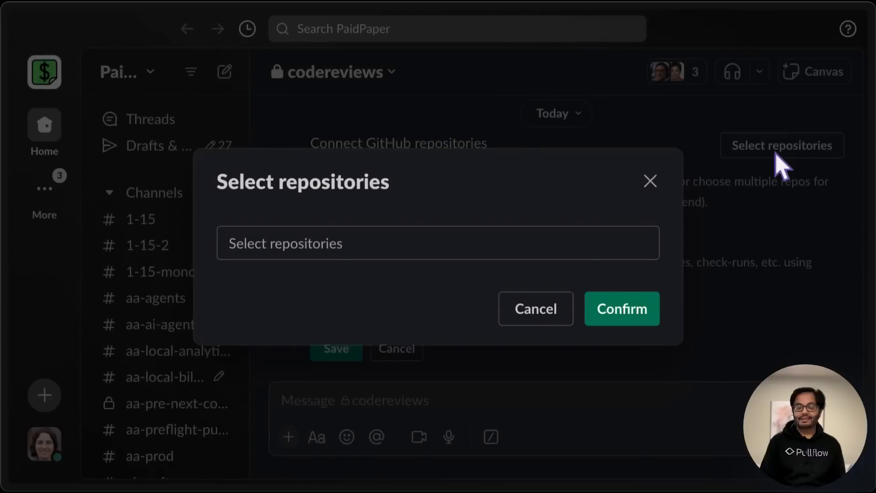
type("c")
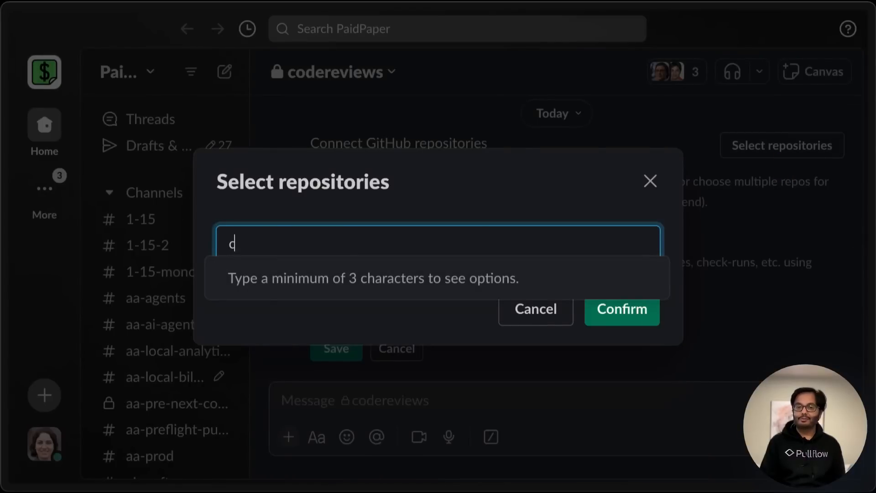
left_click(622, 310)
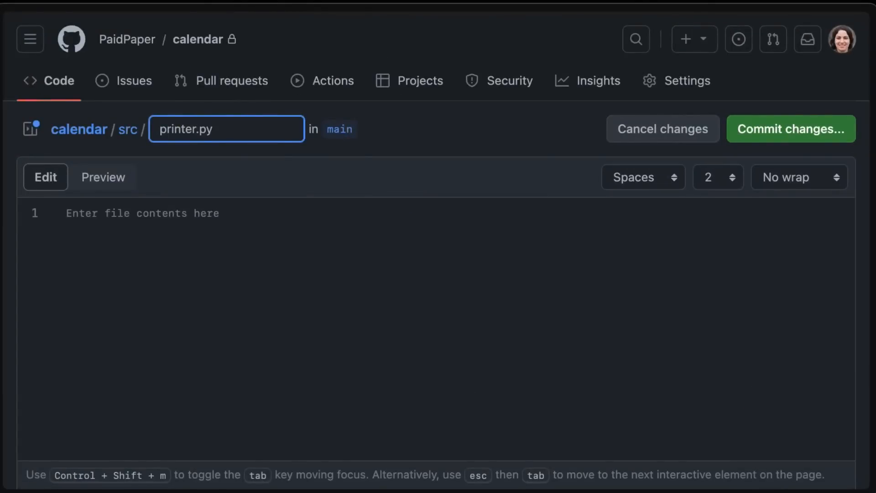
- Commit the new src/printer.py file to the calendar repository
left_click(790, 128)
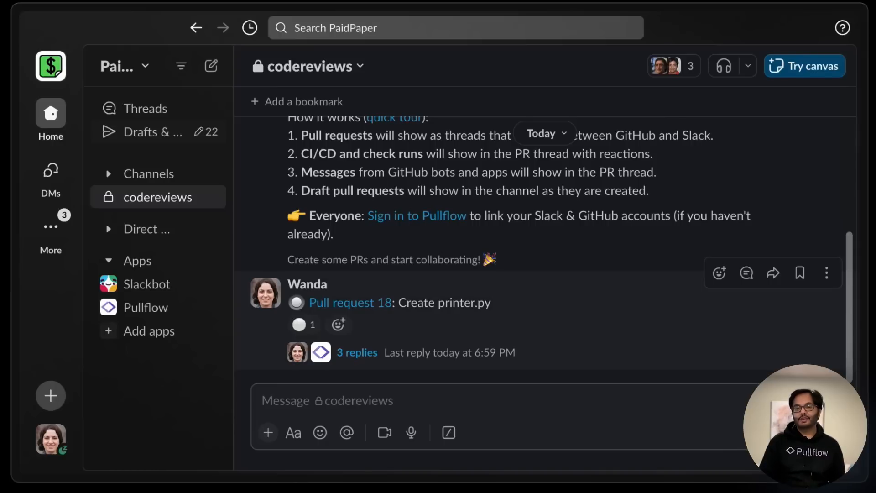
- Open the 3 replies under the Pull request 18 message in #codereviews
left_click(356, 352)
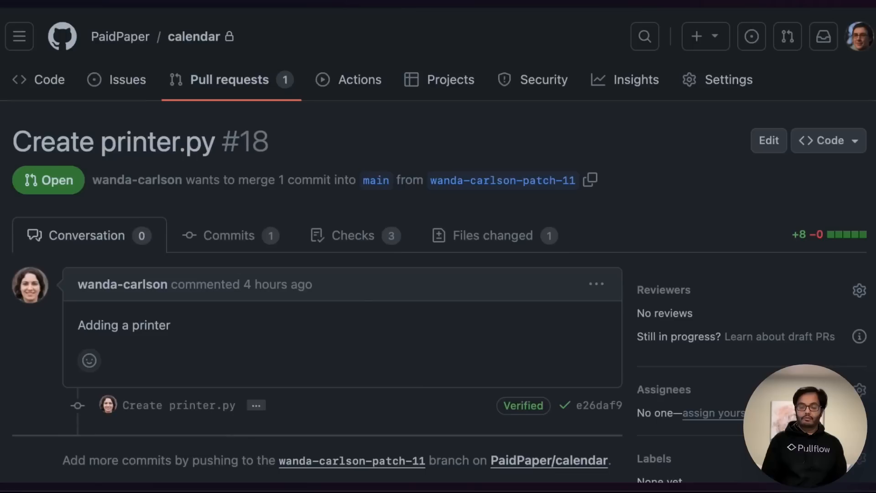
scroll("down", 3)
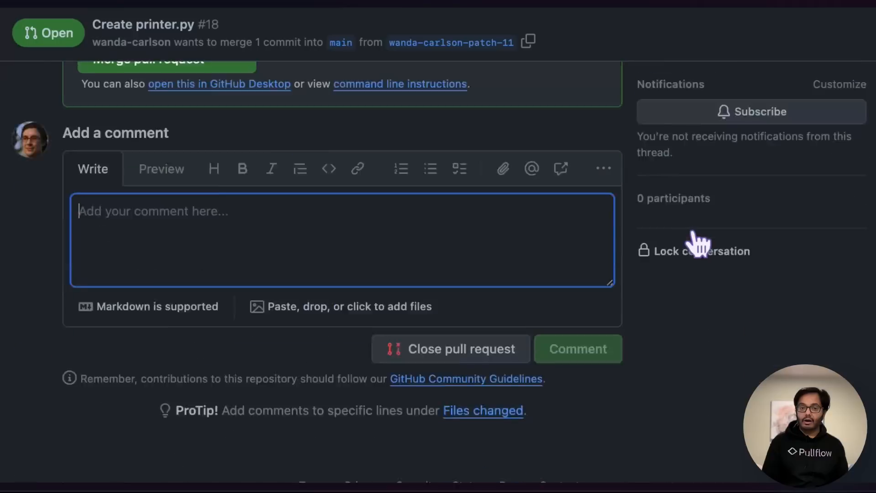
type("I need this,")
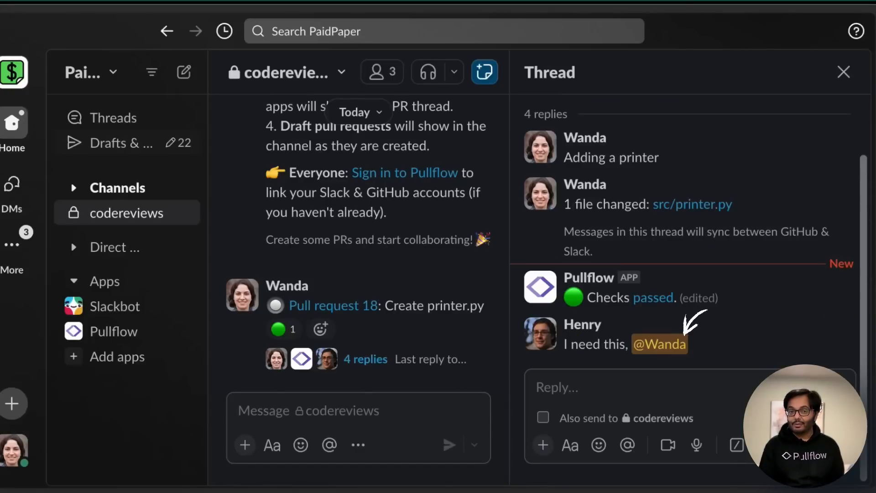
type("@Pullflow ask @")
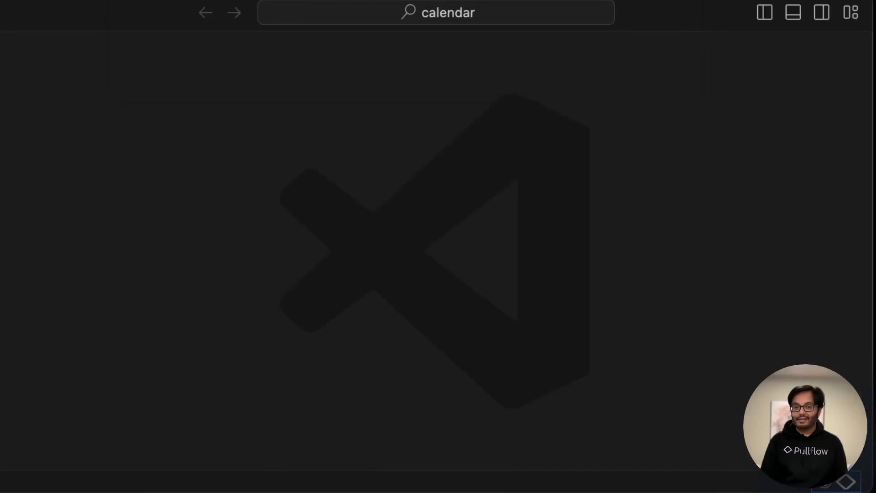
- Post a comment requesting types with a suggested draw_text_calendar signature
left_click(192, 194)
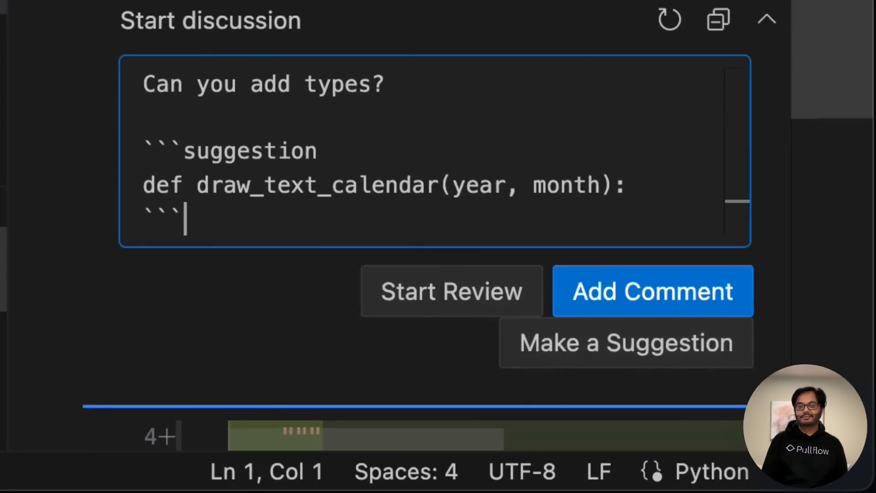
left_click(651, 290)
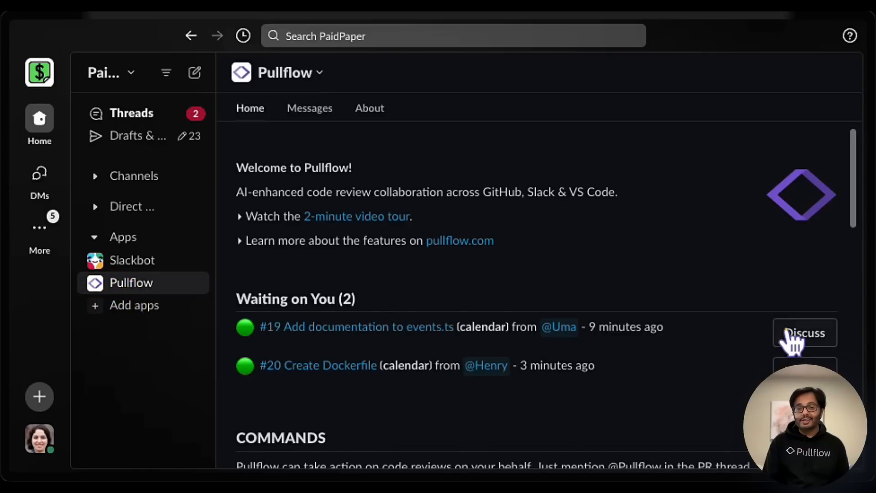
- Open Discuss for #19, Add documentation to events.ts, under Waiting on You
left_click(803, 333)
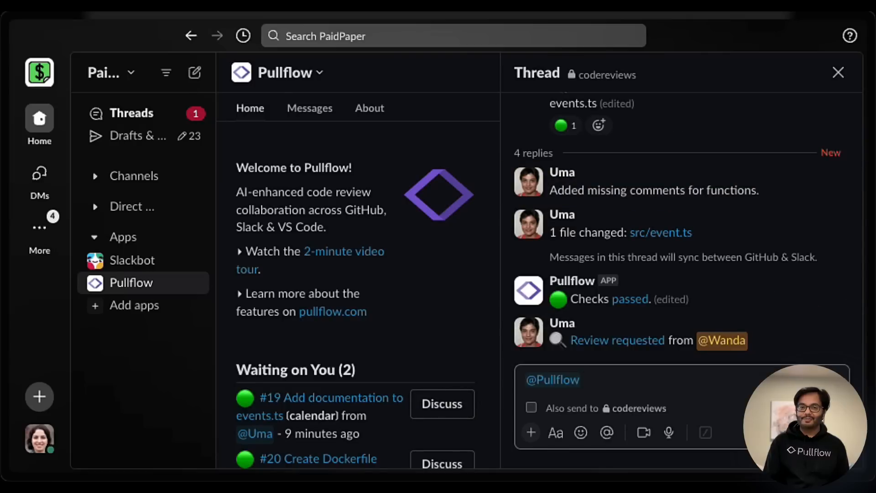